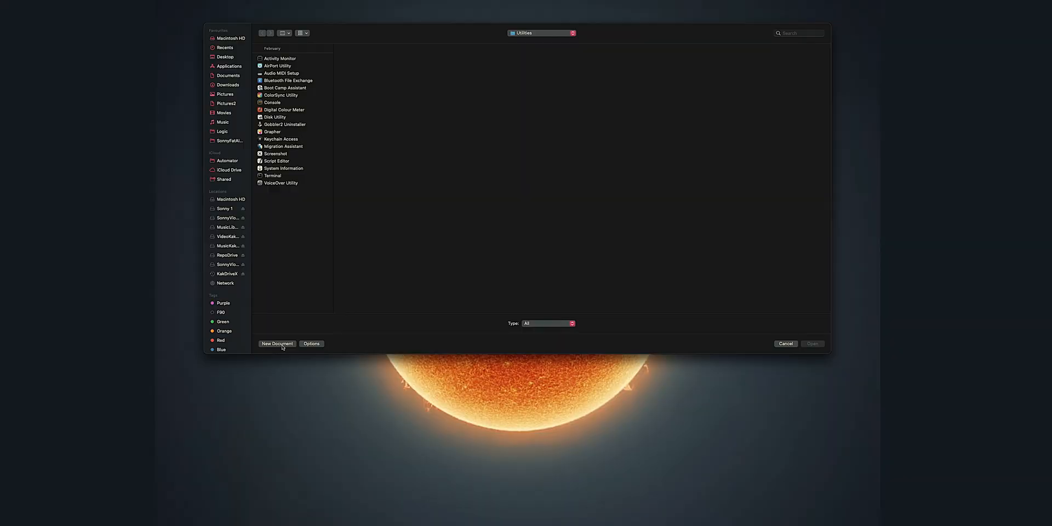
Step: Create a new Quick Action document and pick Launch Application from the Utilities library
click(276, 343)
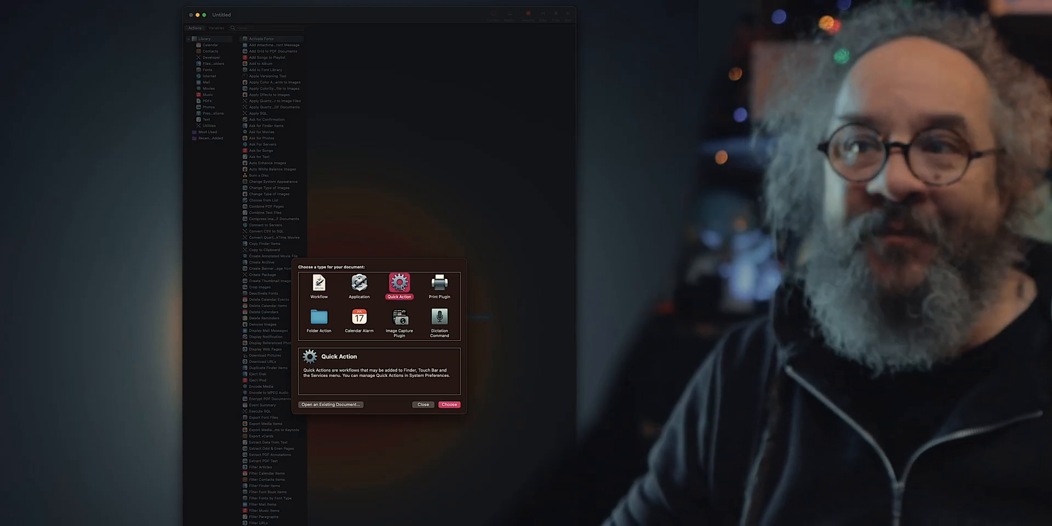
click(449, 404)
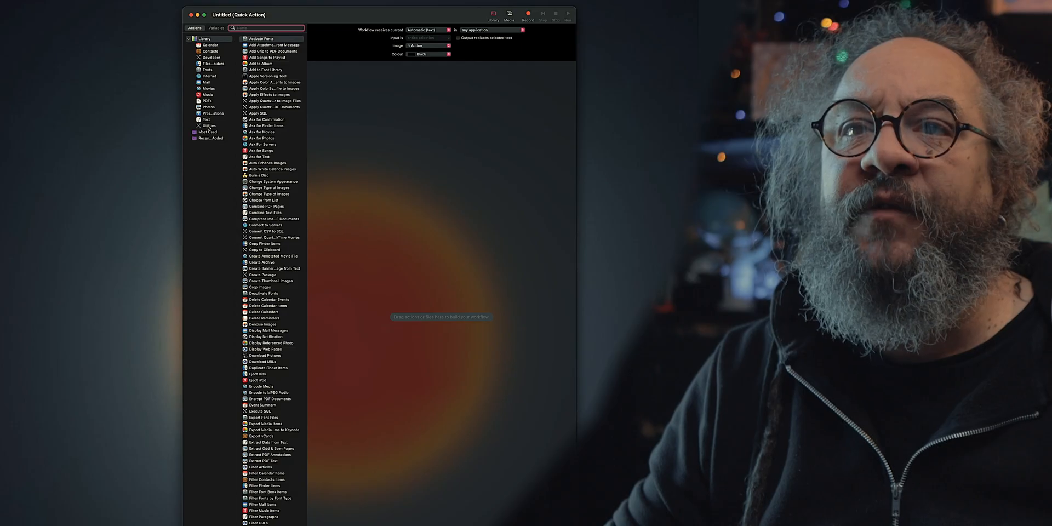
click(208, 125)
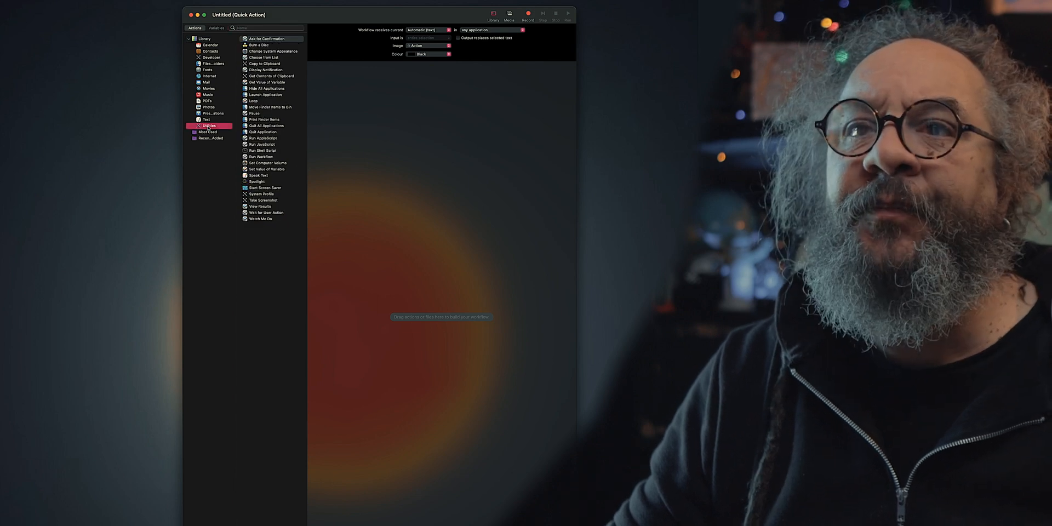
click(266, 39)
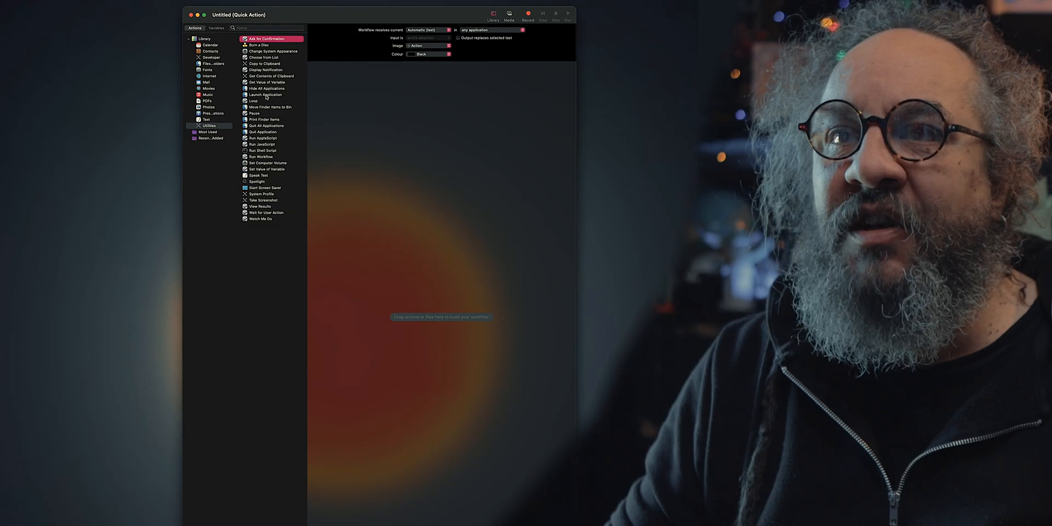
Step: Drag Launch Application into the workflow and set what the workflow receives
drag(266, 95, 369, 112)
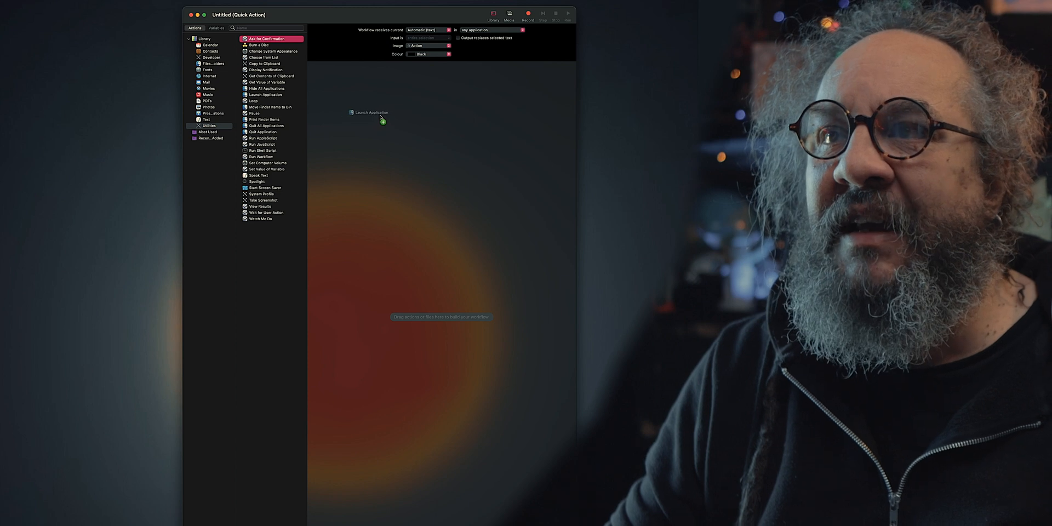
drag(371, 112, 441, 81)
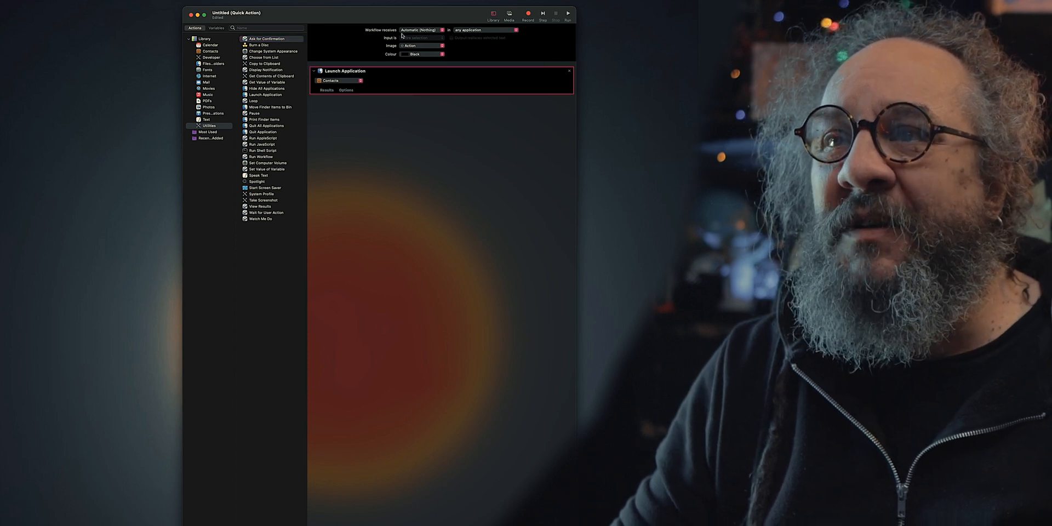
click(338, 81)
text(Launch)
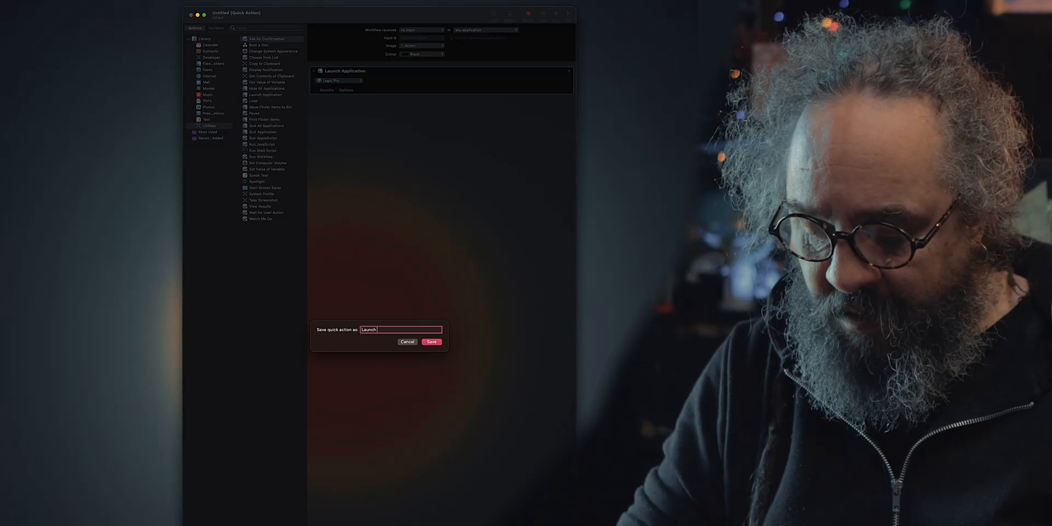
Step: Save the quick action as 'Launch Logic' and check it is listed under Services
click(432, 341)
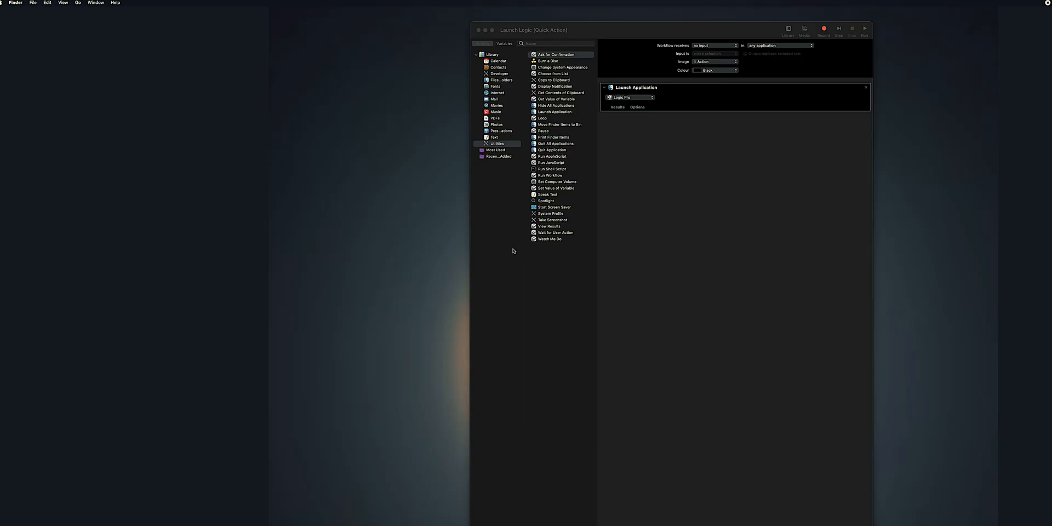
click(14, 2)
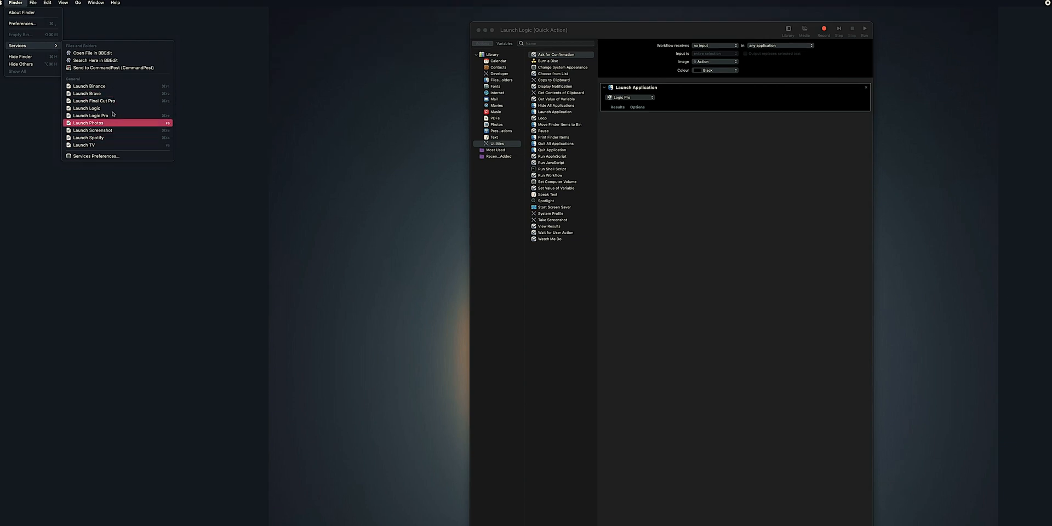
mouse_move(113, 120)
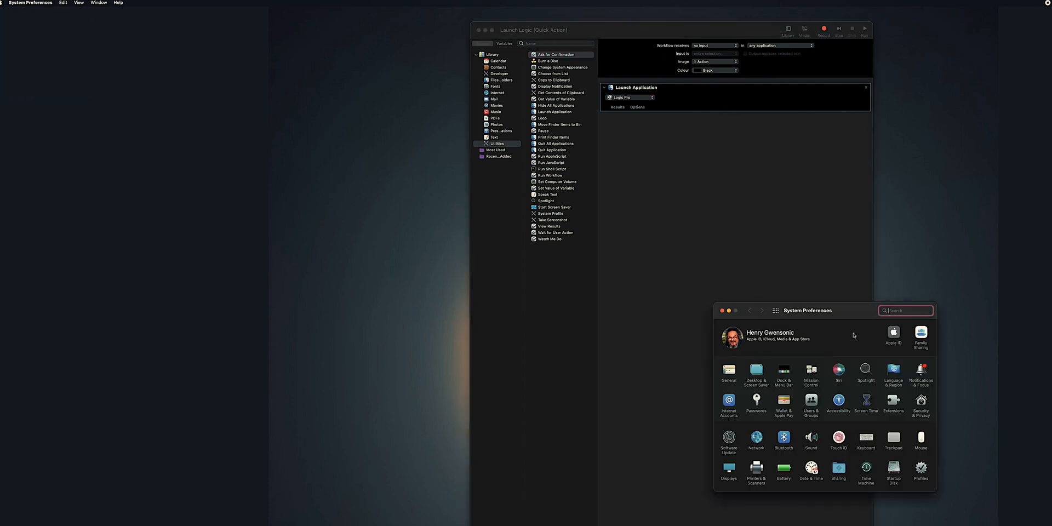
Step: Open Keyboard preferences and go to the Shortcuts section
click(866, 438)
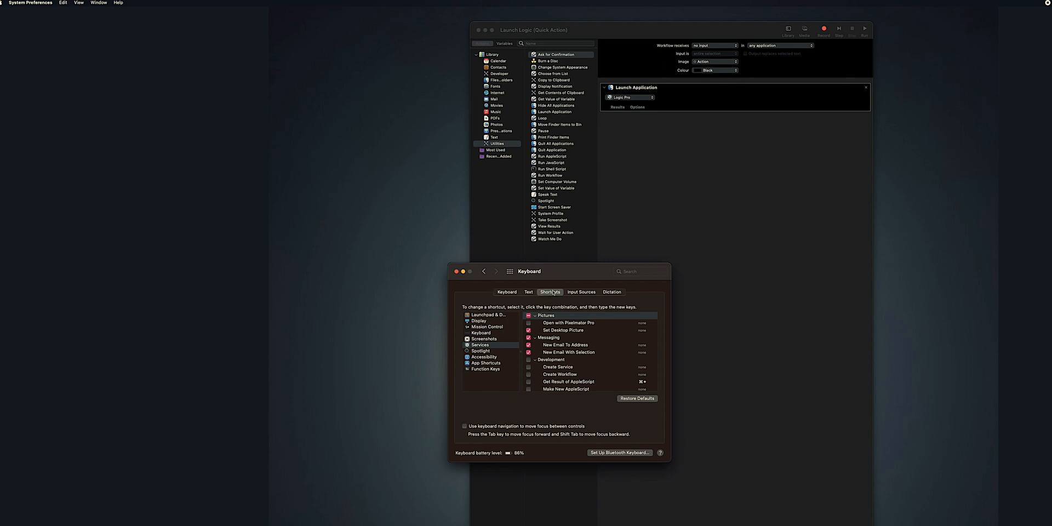
click(487, 363)
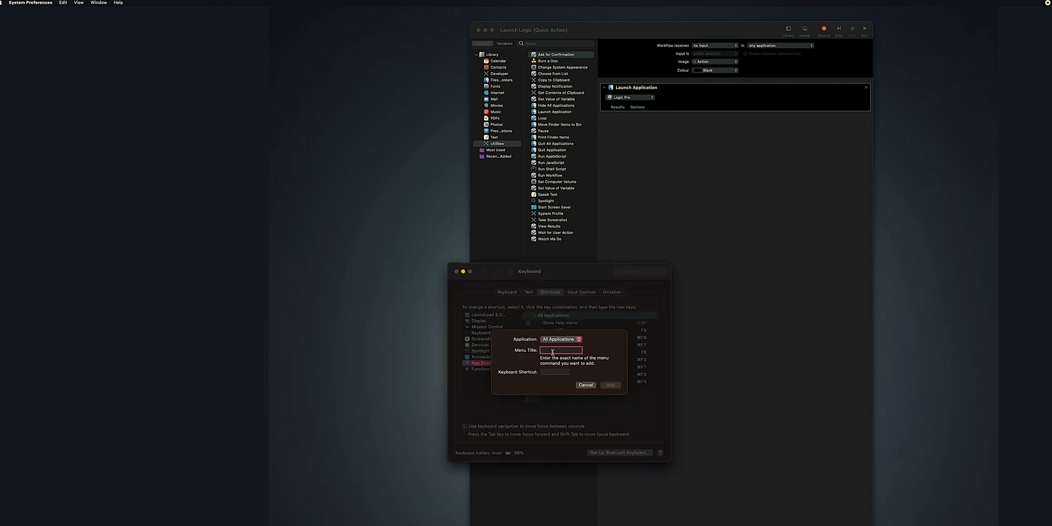
Step: Enter 'Launch Logic' as the menu title and select the keyboard shortcut field
text(Launch L)
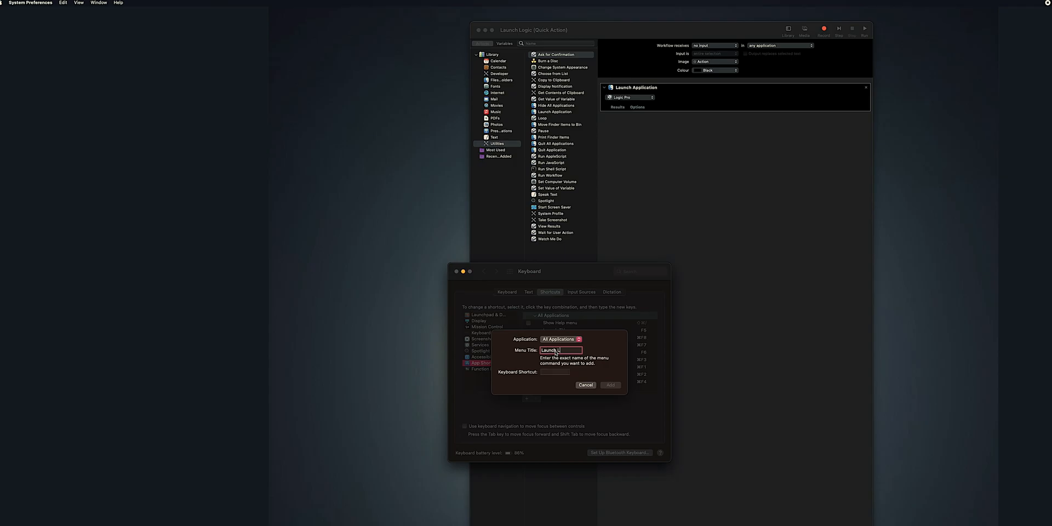
text(ogic)
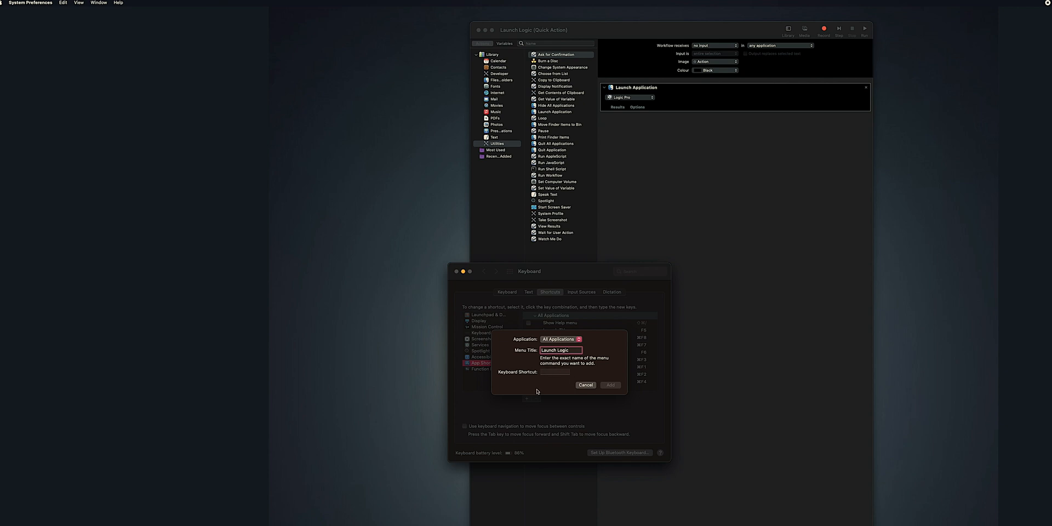
mouse_move(525, 383)
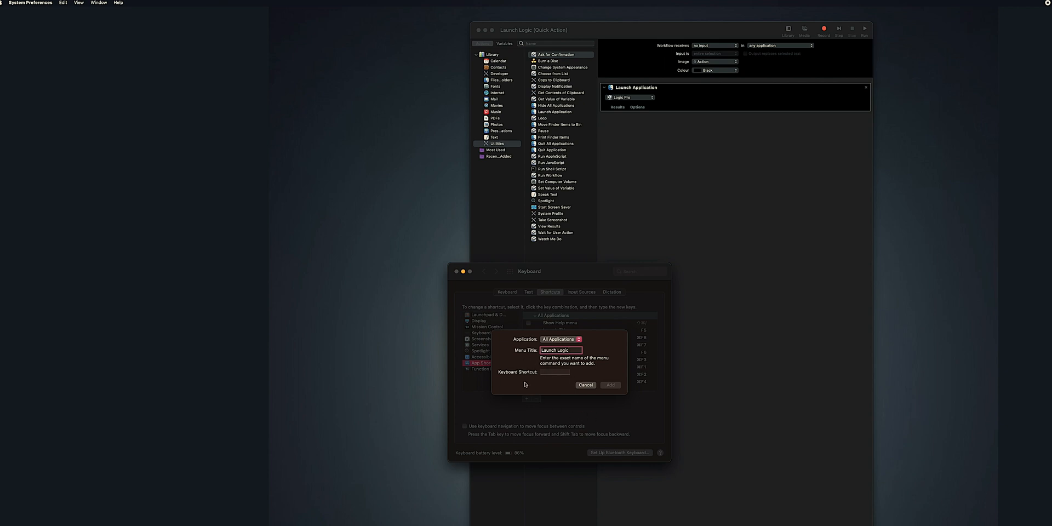
mouse_move(526, 383)
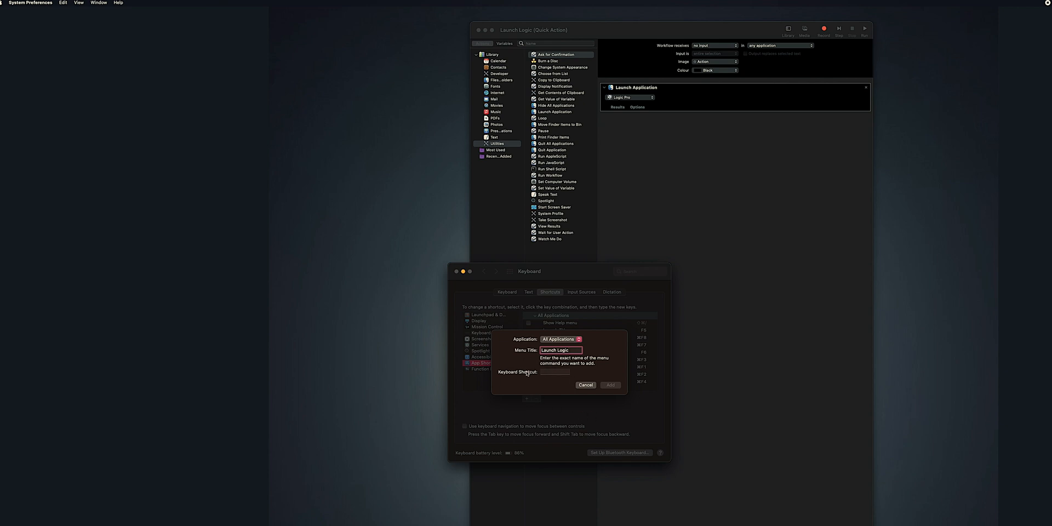
click(585, 385)
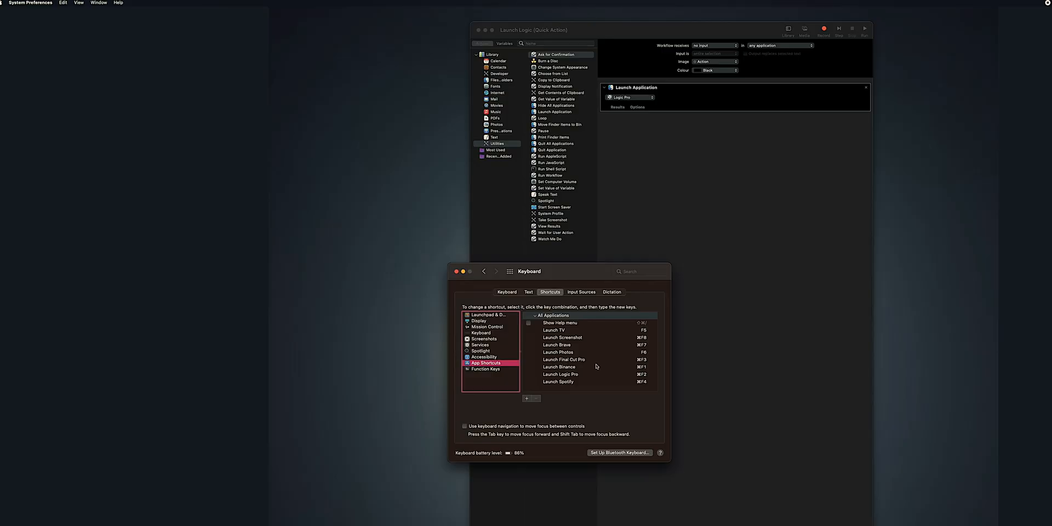
mouse_move(643, 367)
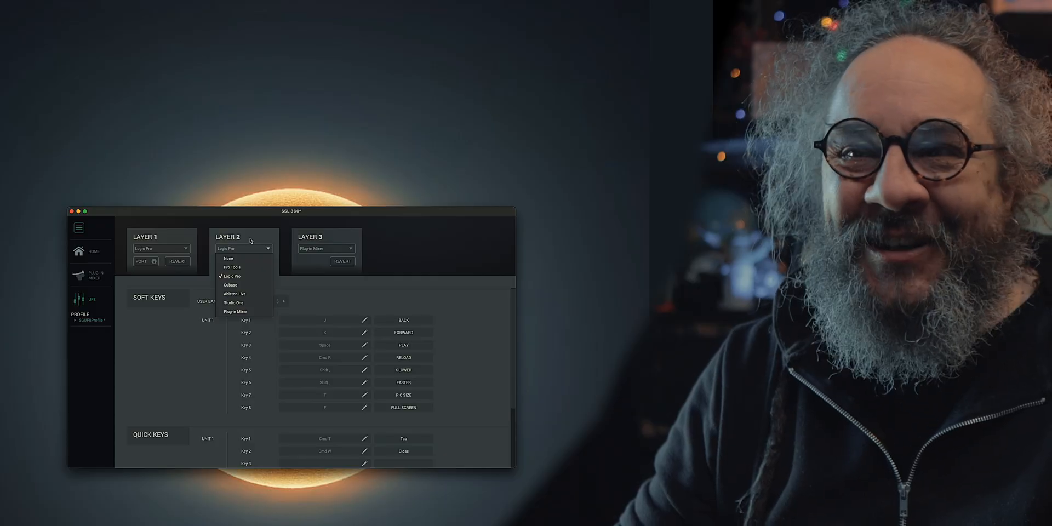
Step: Keep Logic Pro as the layer 2 mode, show user bank 2, and open soft key 2
click(232, 276)
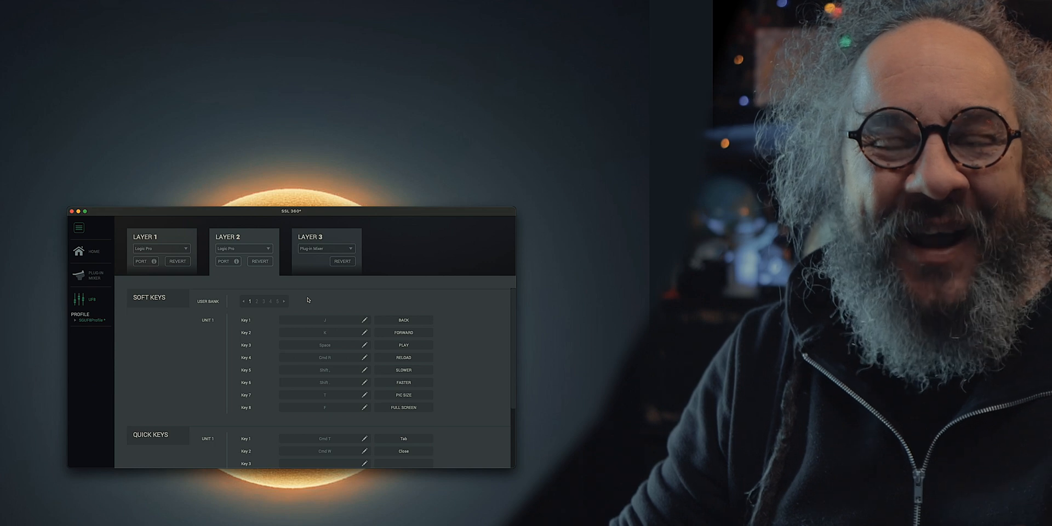
mouse_move(311, 344)
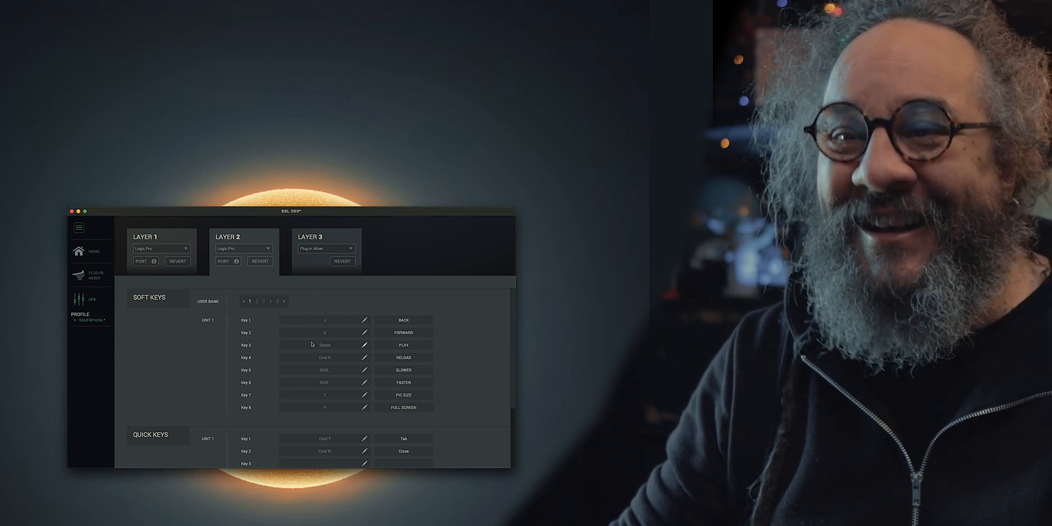
mouse_move(418, 410)
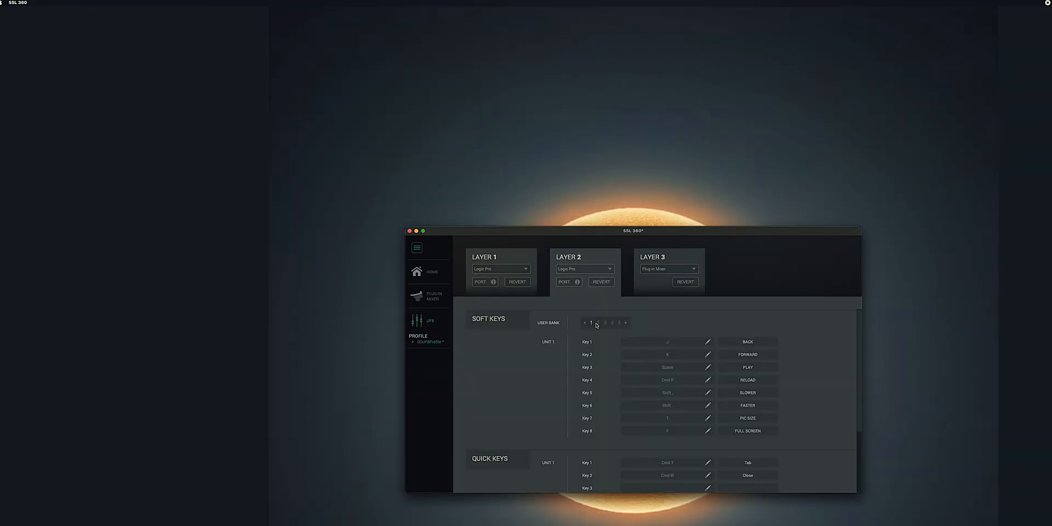
click(597, 323)
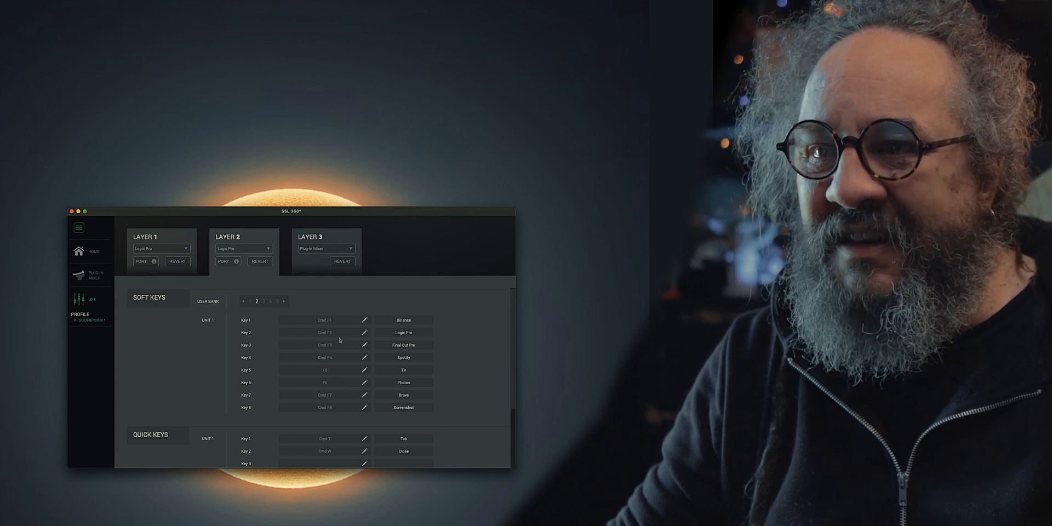
double_click(403, 332)
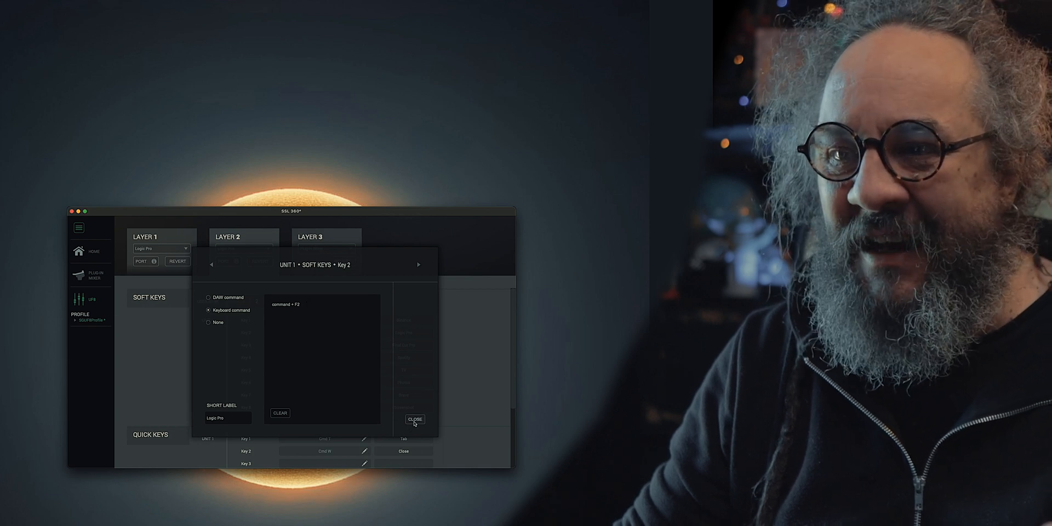
click(415, 420)
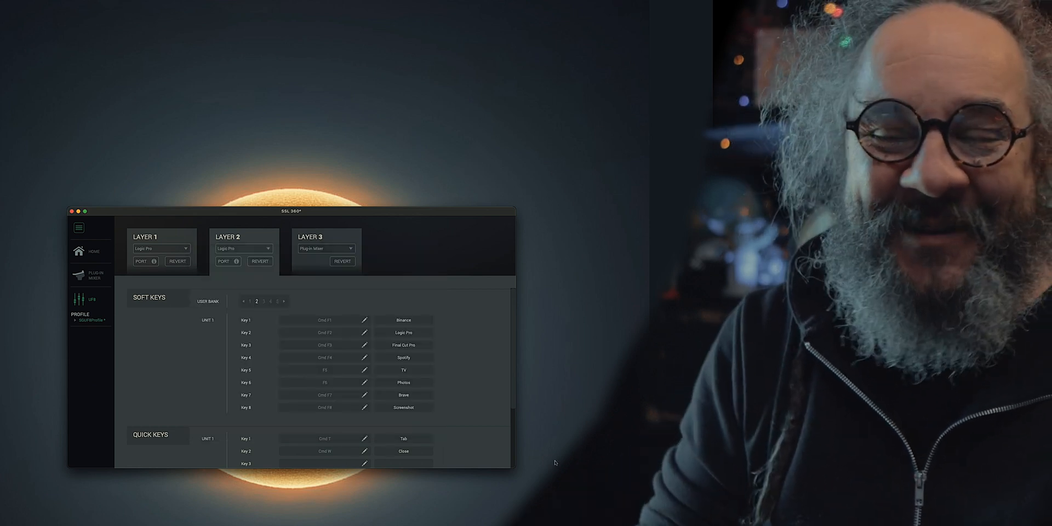